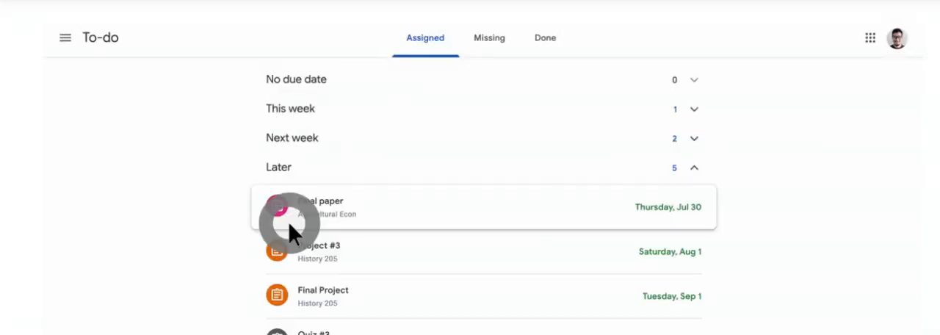
Browse the To-do work lists, then return to the home page of class cards
{"action": "left_click", "coordinate": [488, 38]}
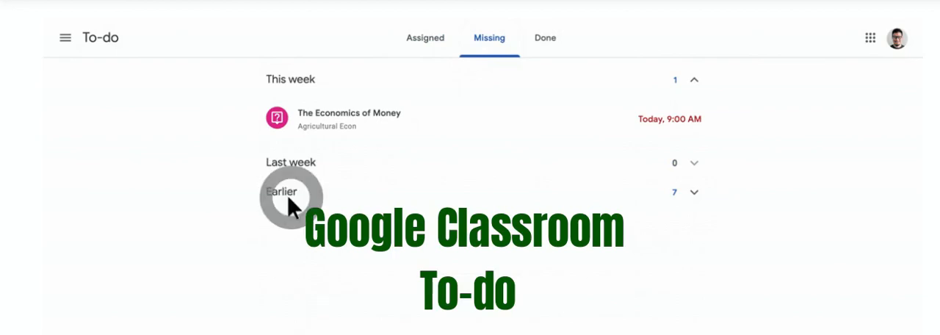
{"action": "left_click", "coordinate": [545, 38]}
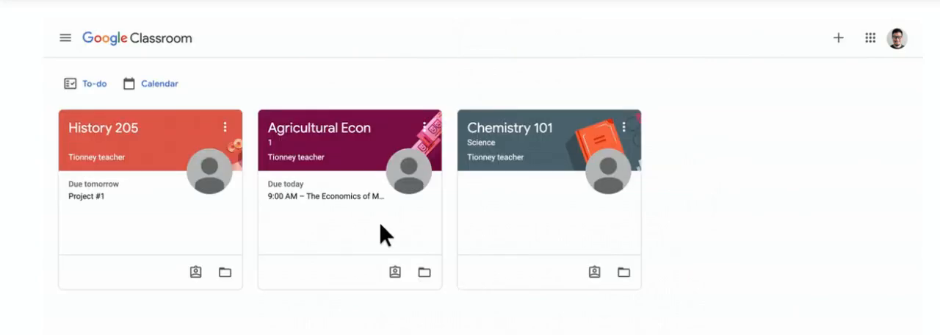
{"action": "left_click", "coordinate": [87, 83]}
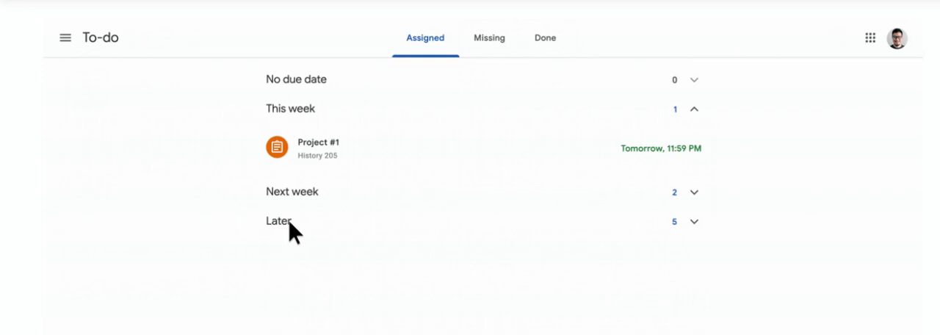
{"action": "left_click", "coordinate": [278, 221]}
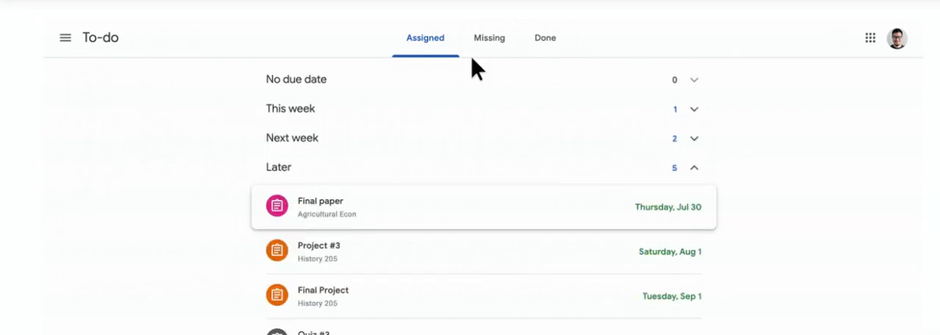
{"action": "left_click", "coordinate": [489, 37]}
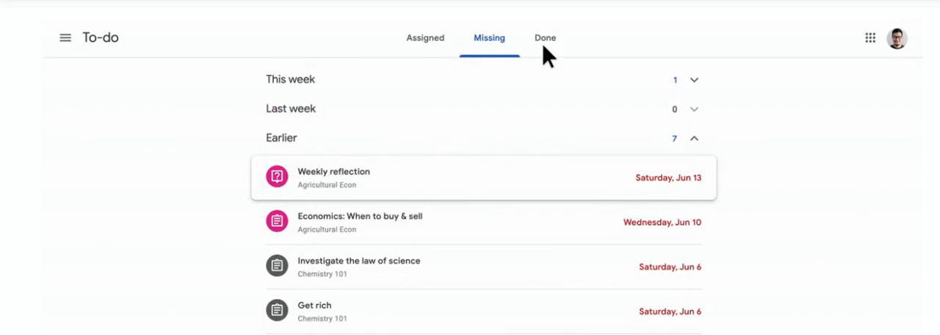
{"action": "left_click", "coordinate": [545, 37]}
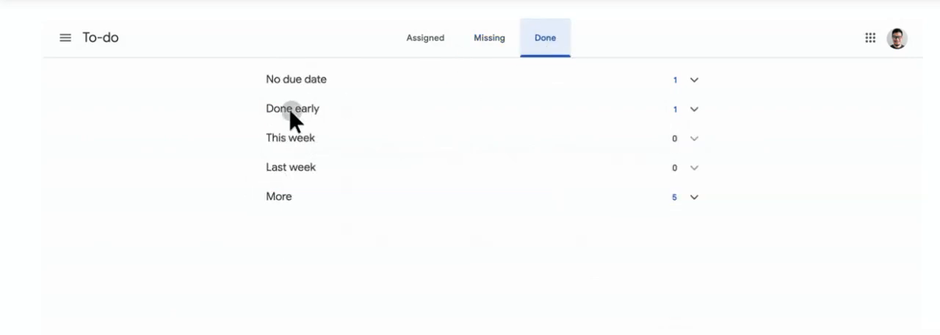
{"action": "left_click", "coordinate": [292, 109]}
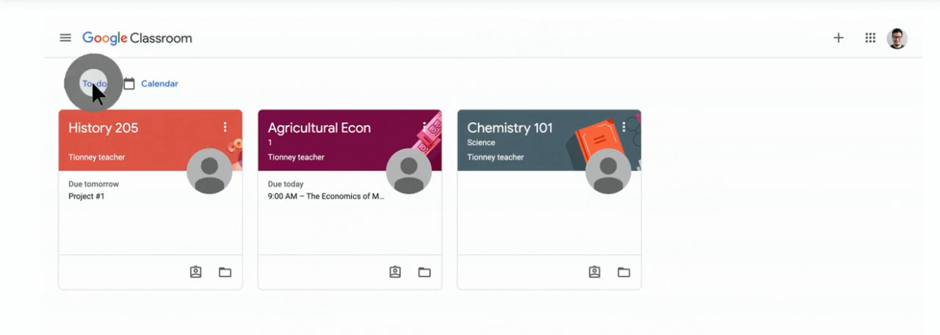
{"action": "left_click", "coordinate": [93, 83]}
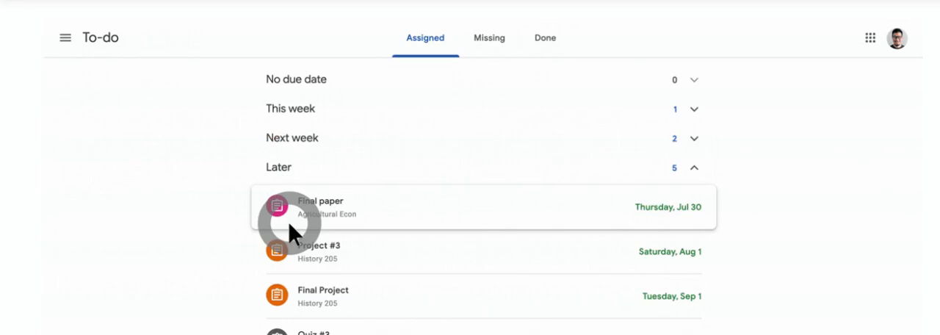
{"action": "left_click", "coordinate": [489, 38]}
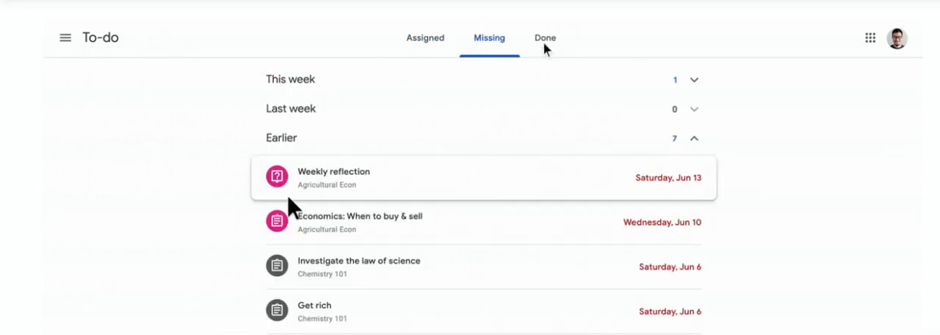
{"action": "left_click", "coordinate": [545, 37]}
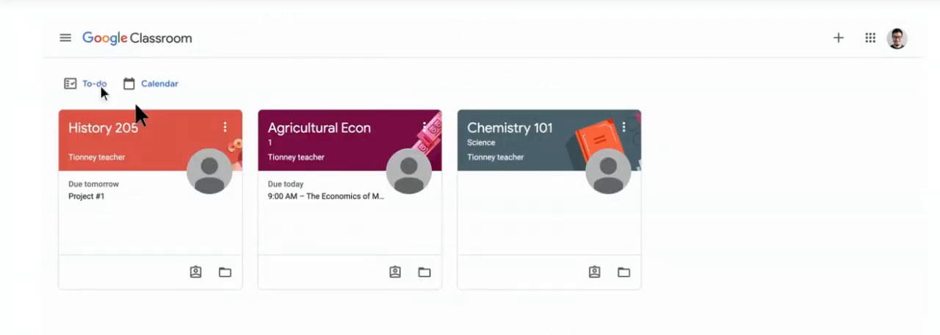
{"action": "left_click", "coordinate": [94, 83]}
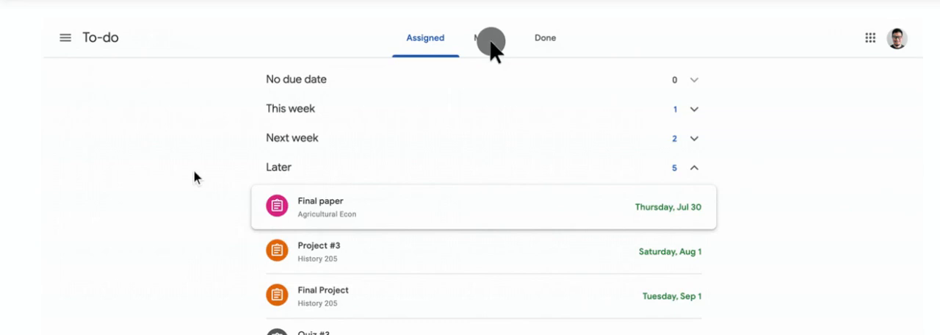
{"action": "left_click", "coordinate": [489, 38]}
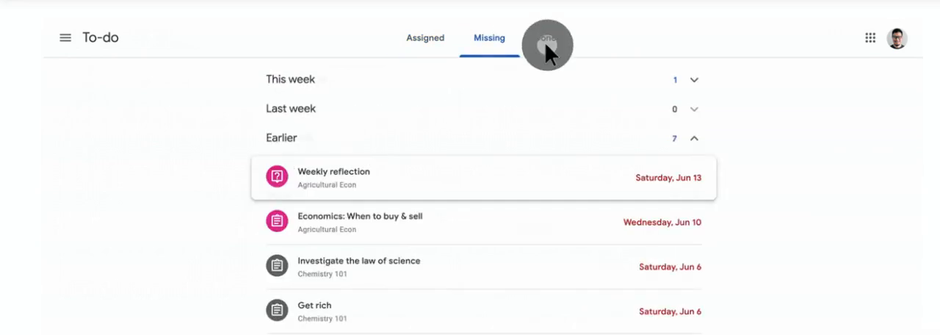
{"action": "left_click", "coordinate": [545, 38]}
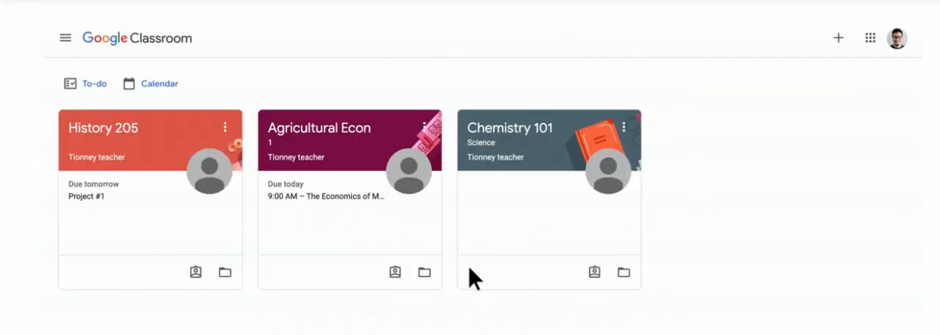
Reopen To-do, expand Later assignments, and view Missing work including The Economics of Money
{"action": "left_click", "coordinate": [94, 83]}
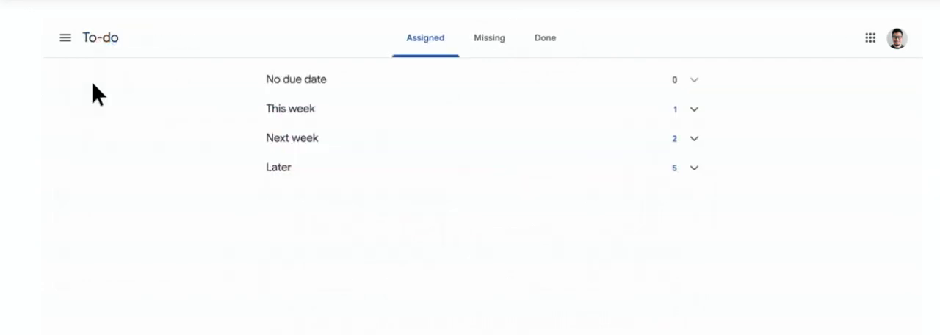
{"action": "left_click", "coordinate": [290, 109]}
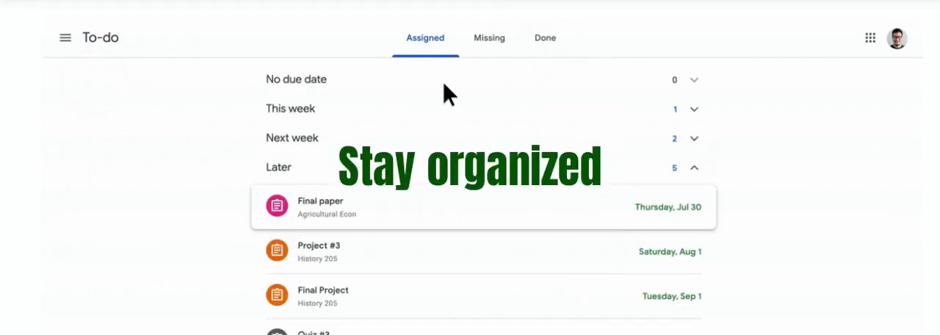
{"action": "left_click", "coordinate": [489, 38]}
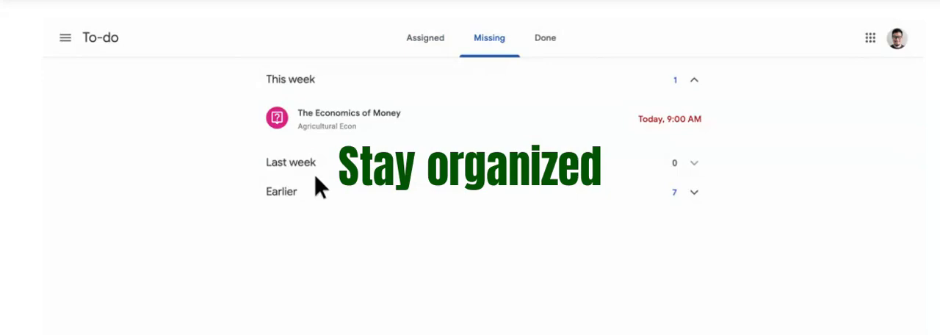